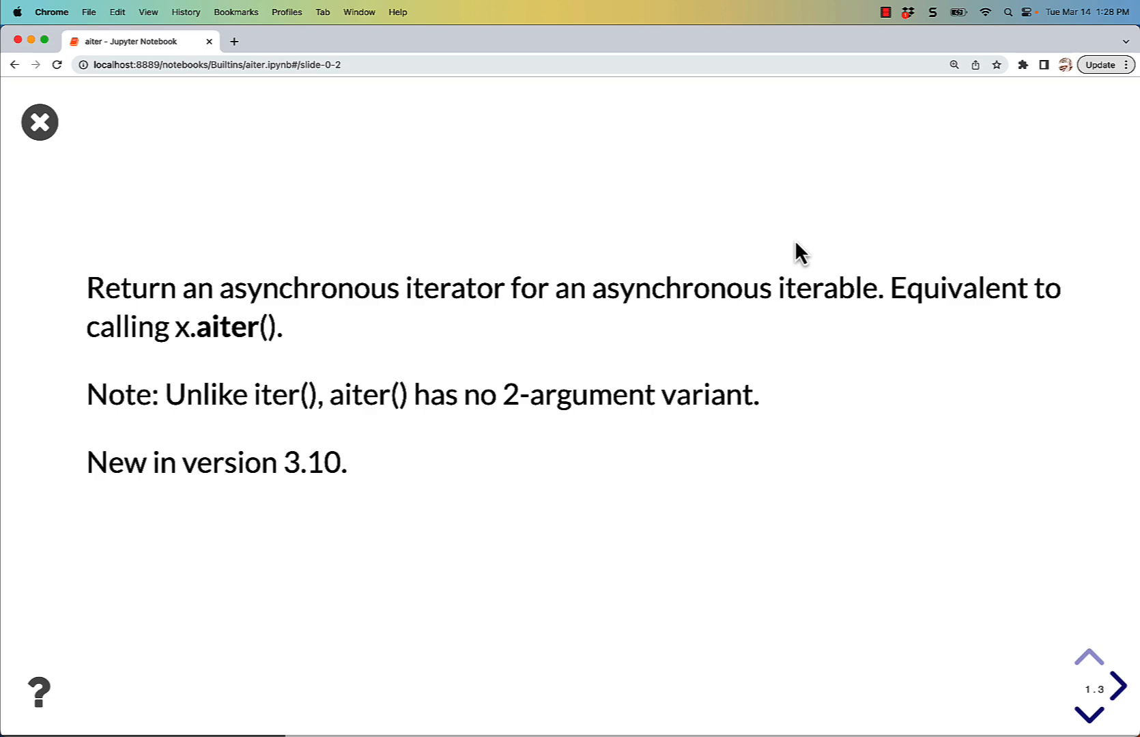
# Step: Advance the RISE slideshow to the anext() slide covering default and StopAsyncIteration behavior
pyautogui.click(1128, 685)
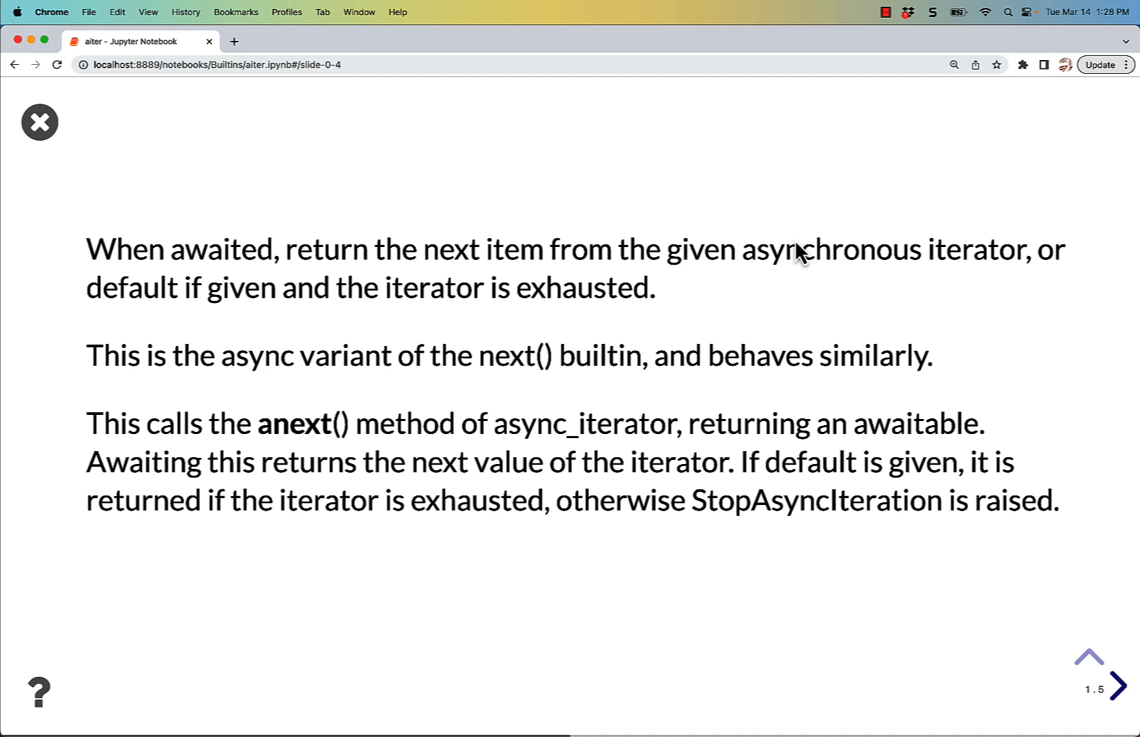
pyautogui.moveTo(800, 328)
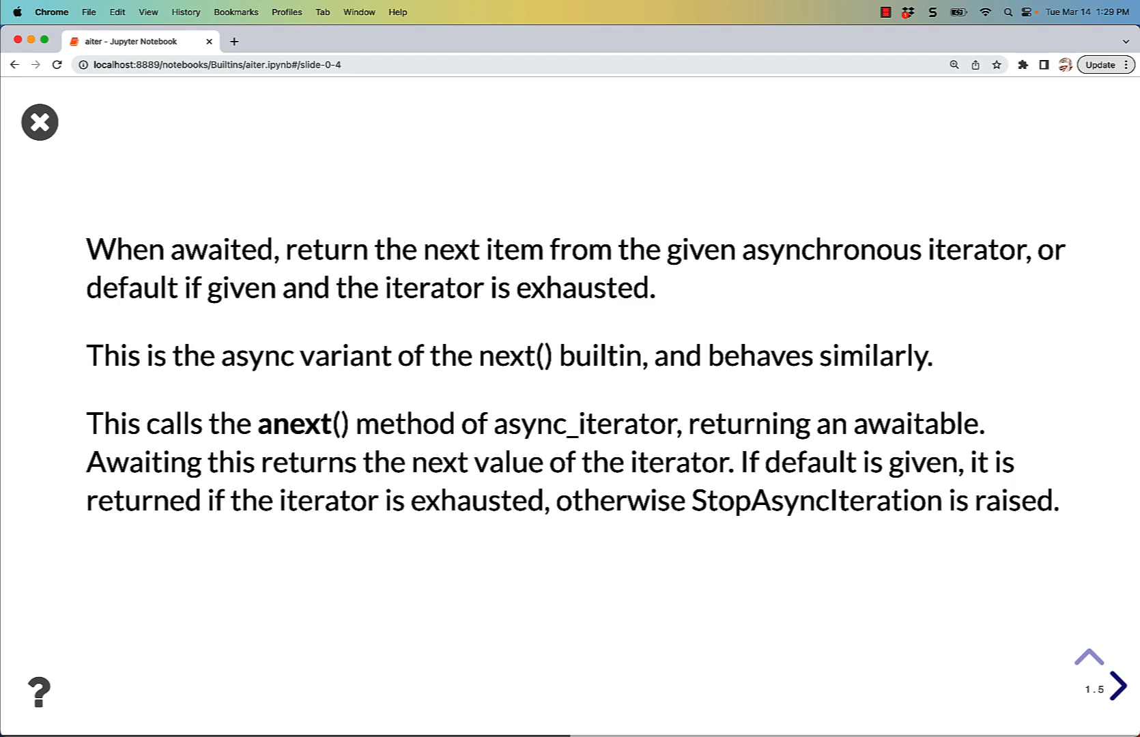
pyautogui.moveTo(864, 509)
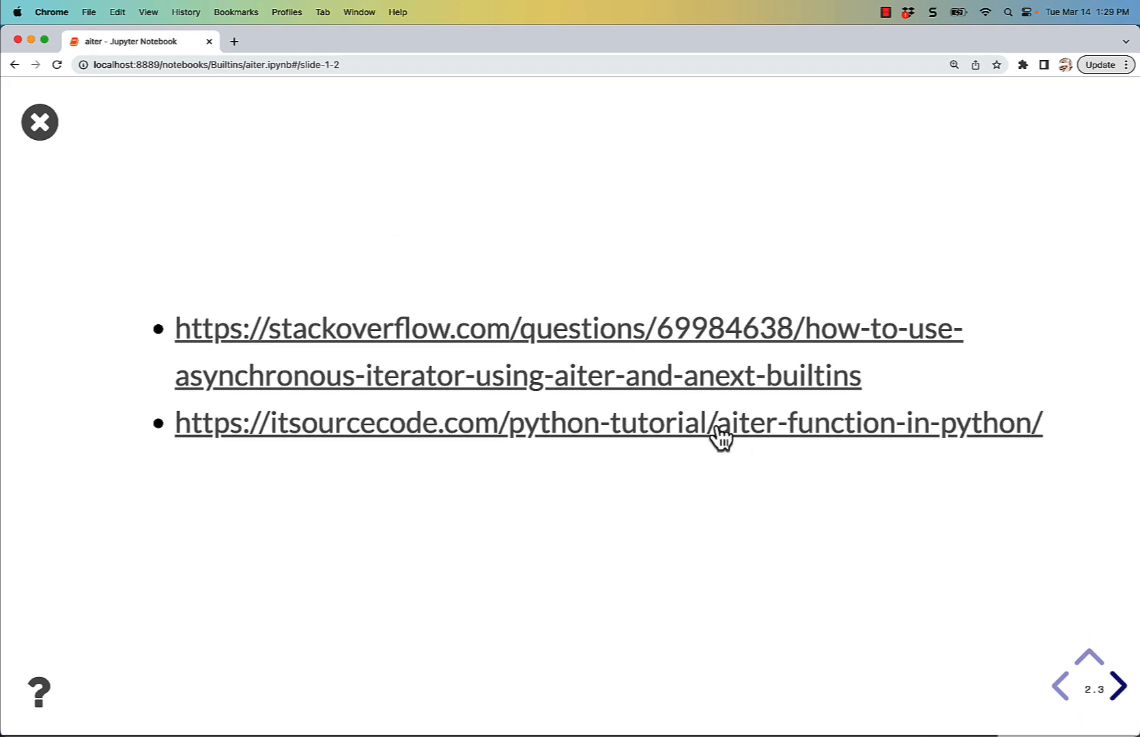
pyautogui.moveTo(695, 398)
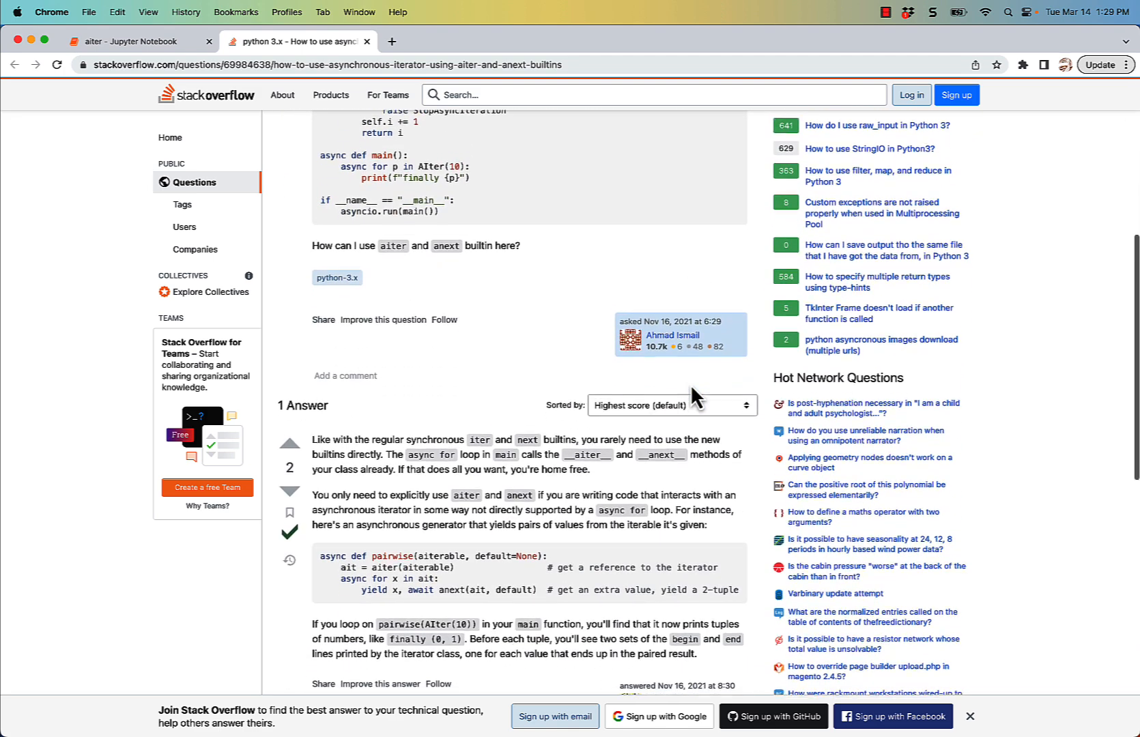
# Step: Scroll the Stack Overflow aiter/anext question down to the answer with the pairwise async generator example
pyautogui.scroll(-3)
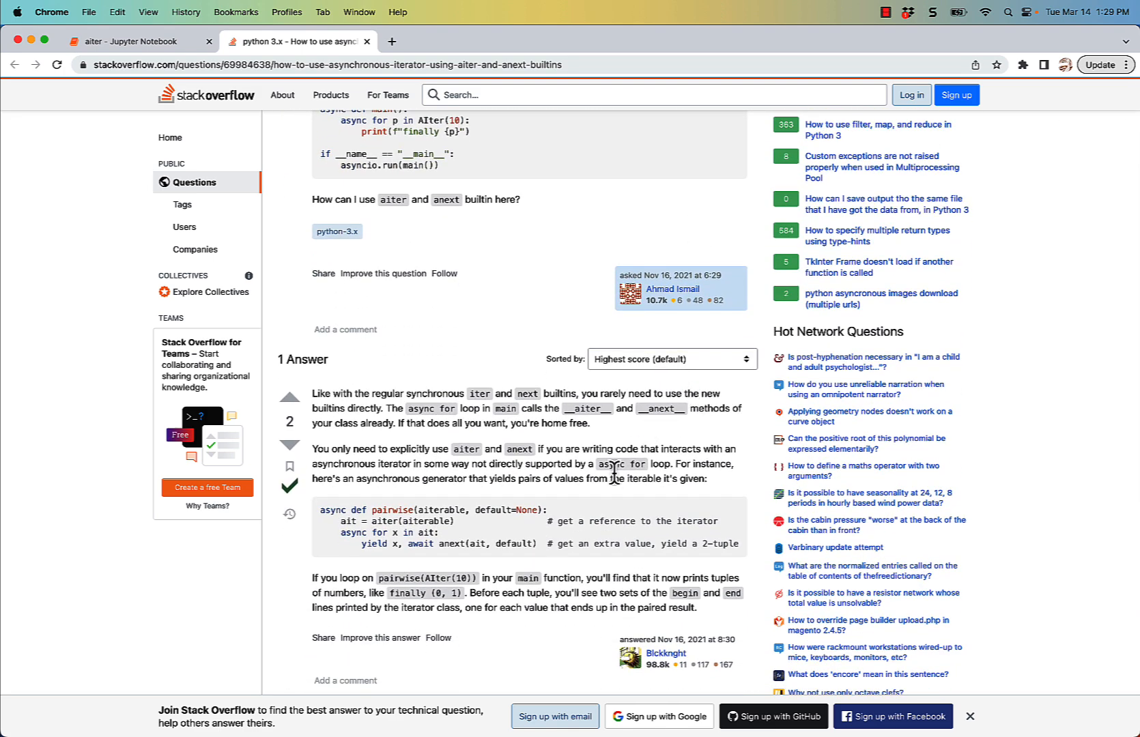
pyautogui.moveTo(579, 428)
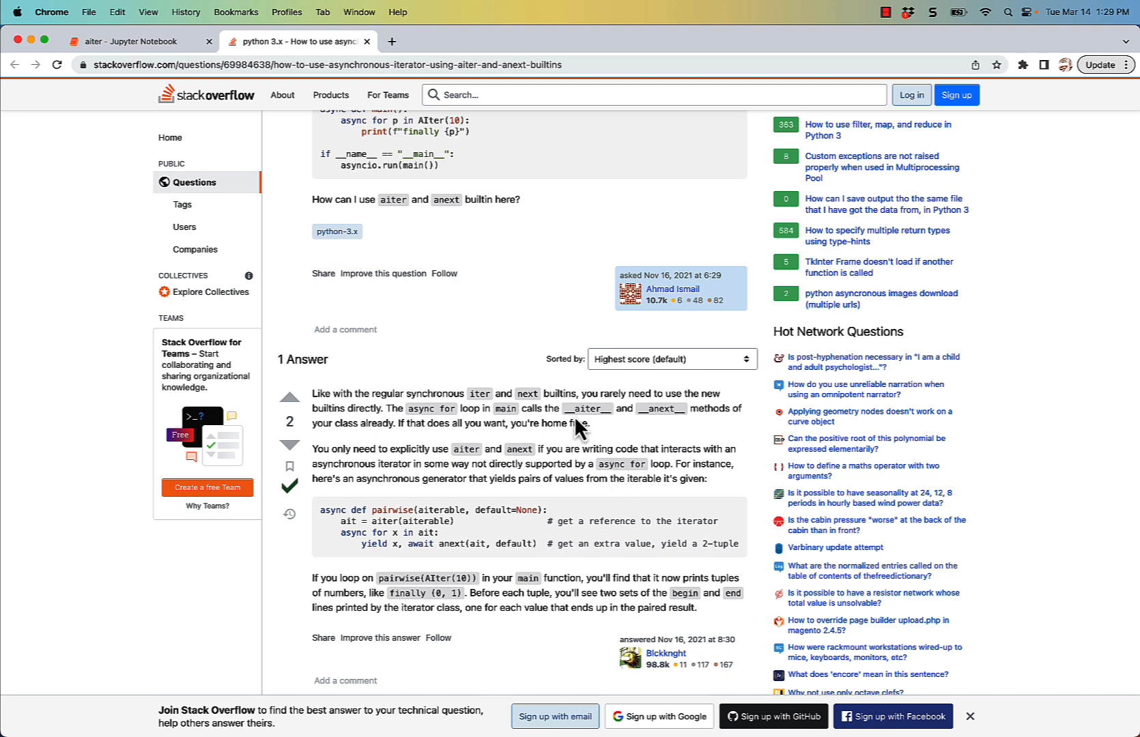
pyautogui.moveTo(651, 407)
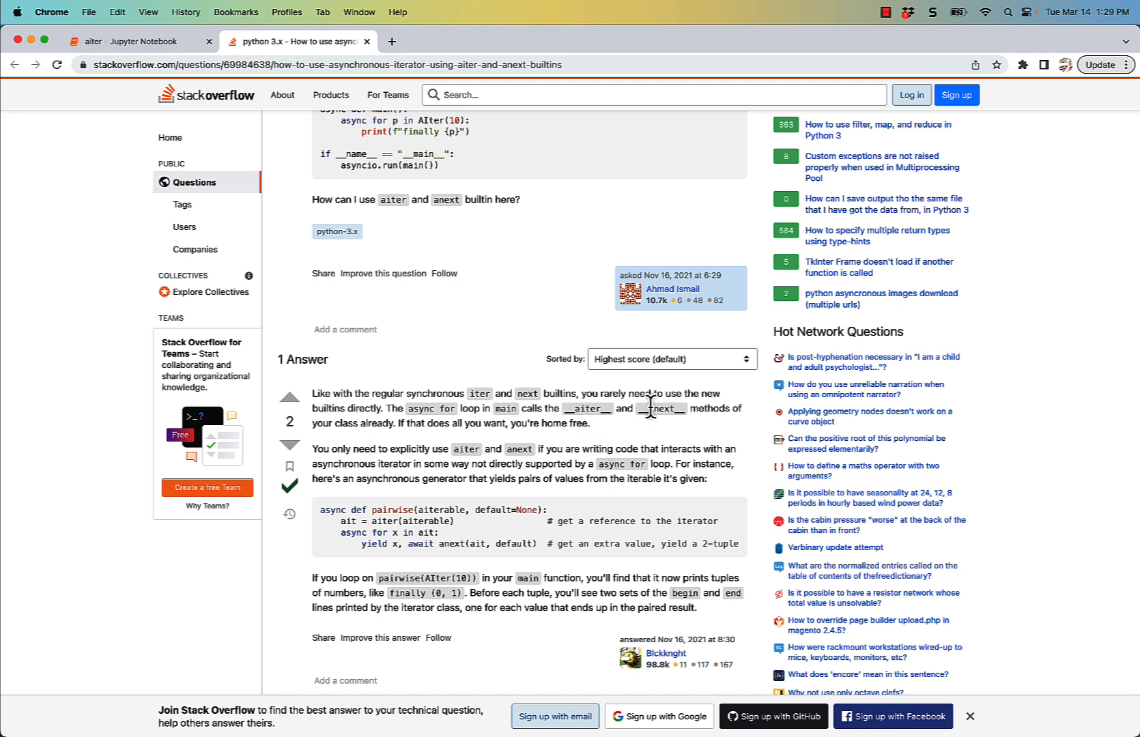
pyautogui.moveTo(627, 485)
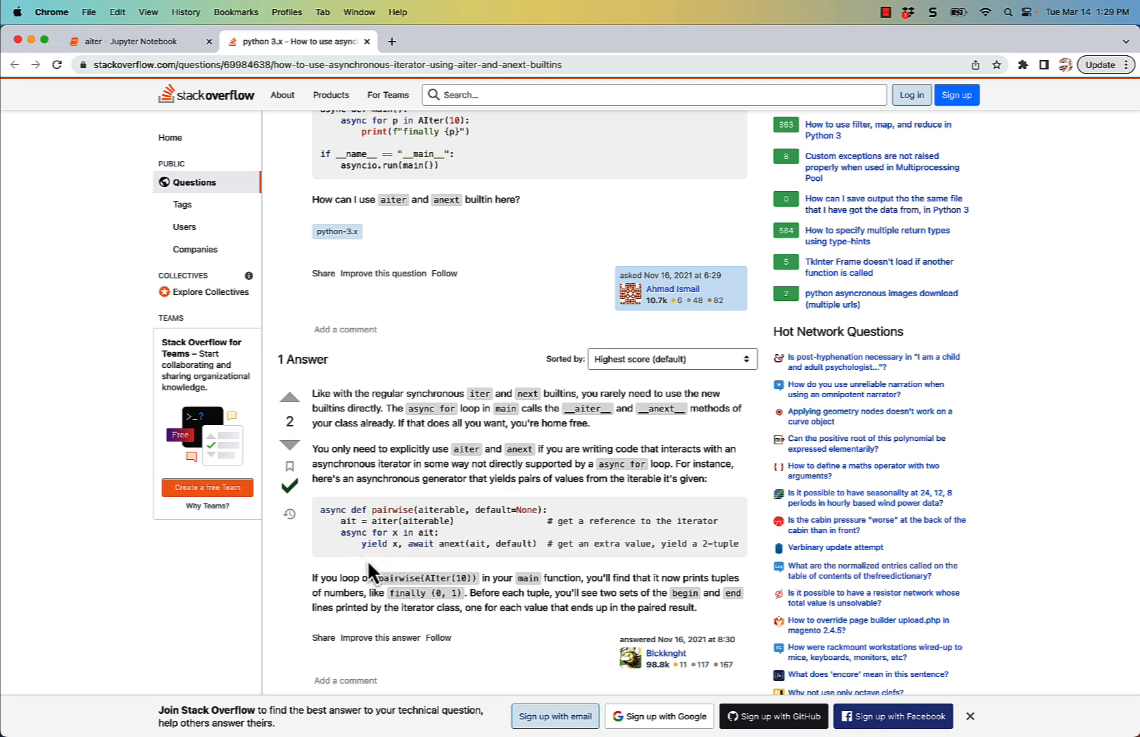
pyautogui.moveTo(418, 546)
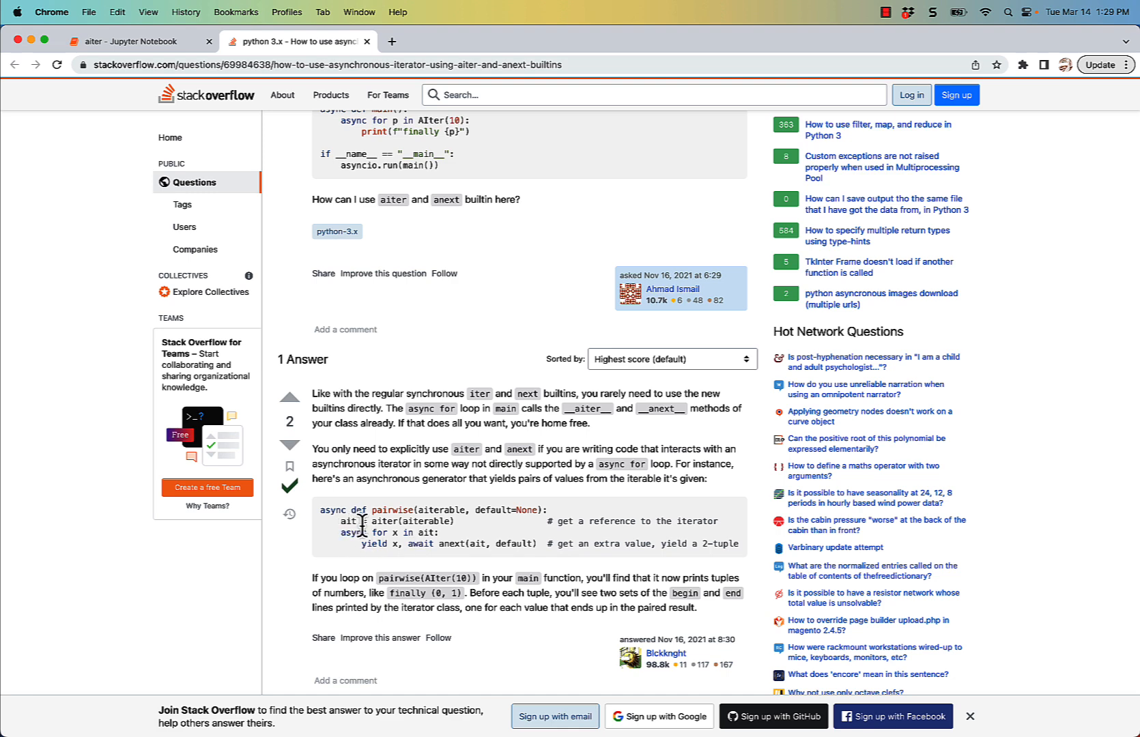
pyautogui.moveTo(460, 518)
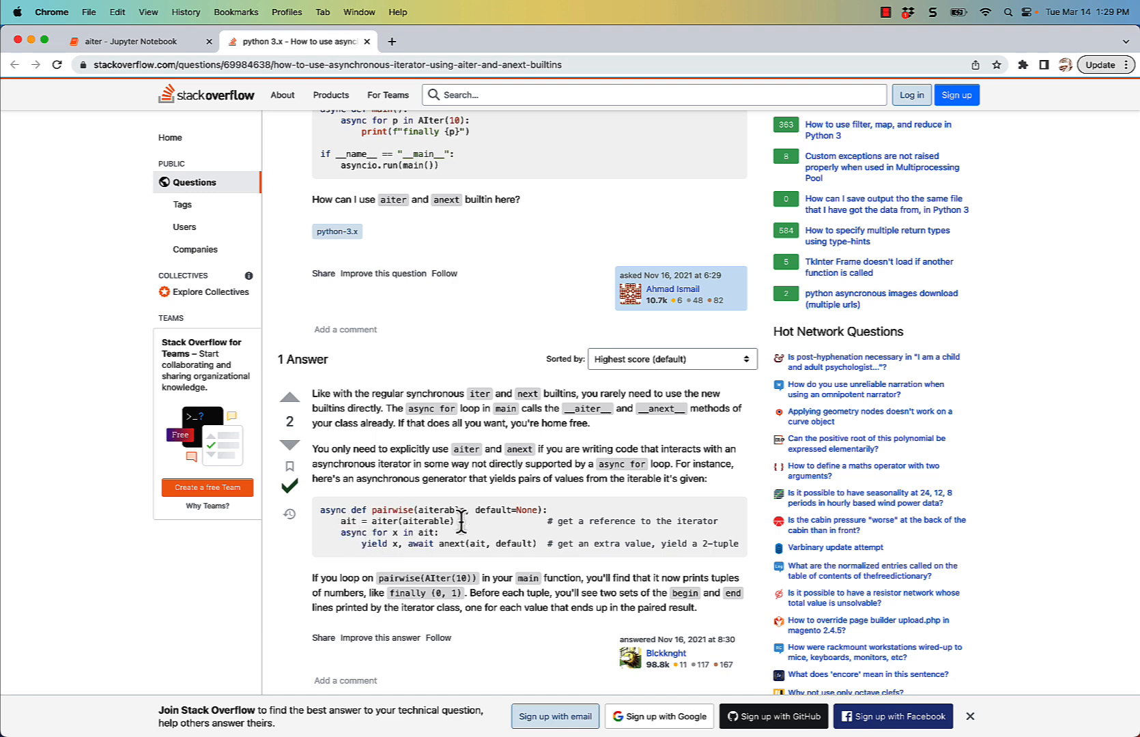
pyautogui.moveTo(371, 597)
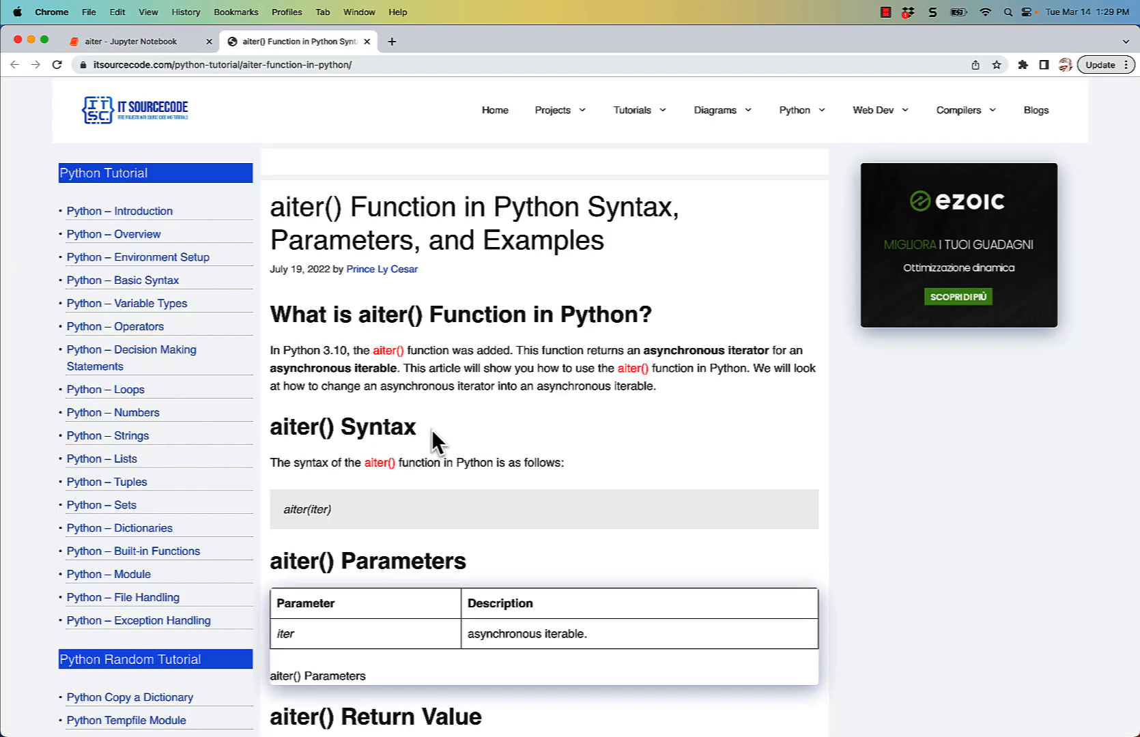
# Step: Scroll through the itsourcecode aiter() tutorial's sum, any, all and sorted examples
pyautogui.scroll(-3)
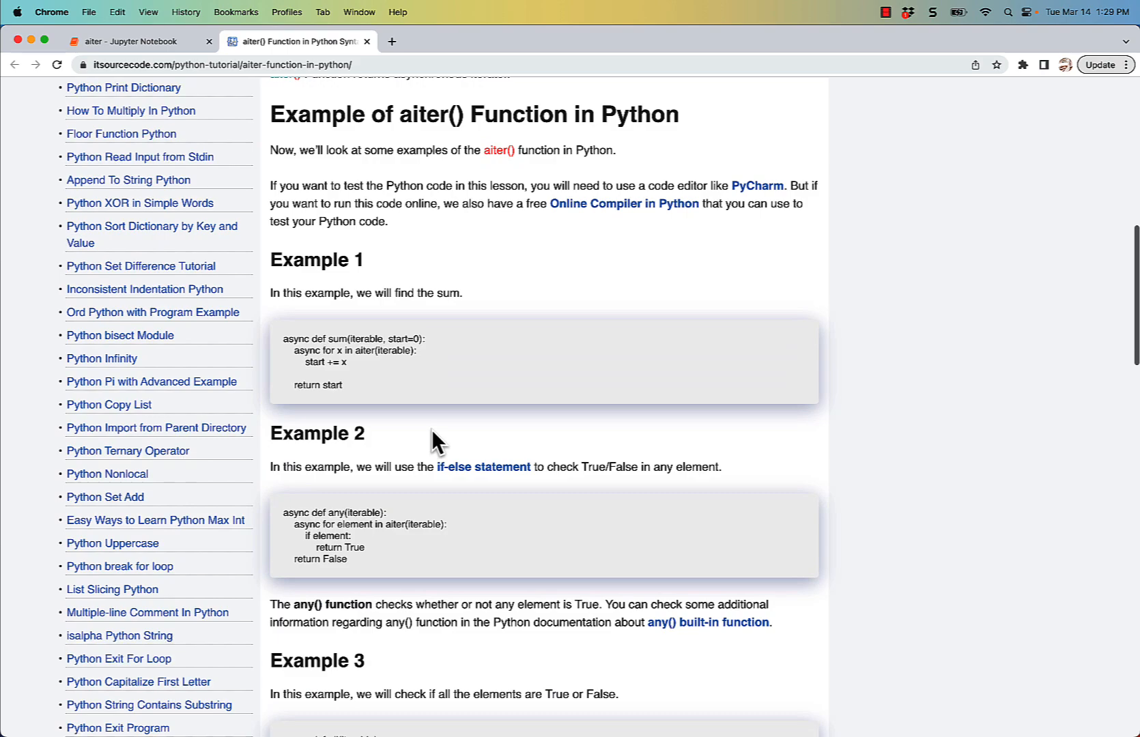
pyautogui.scroll(-3)
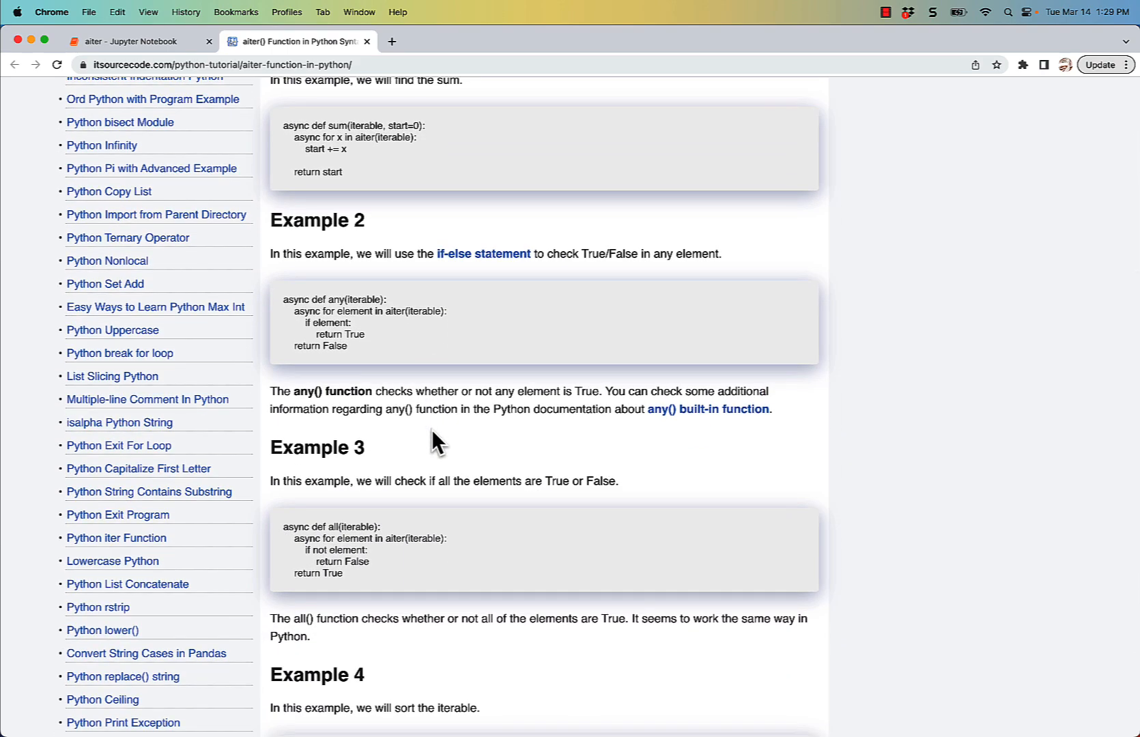
pyautogui.scroll(-3)
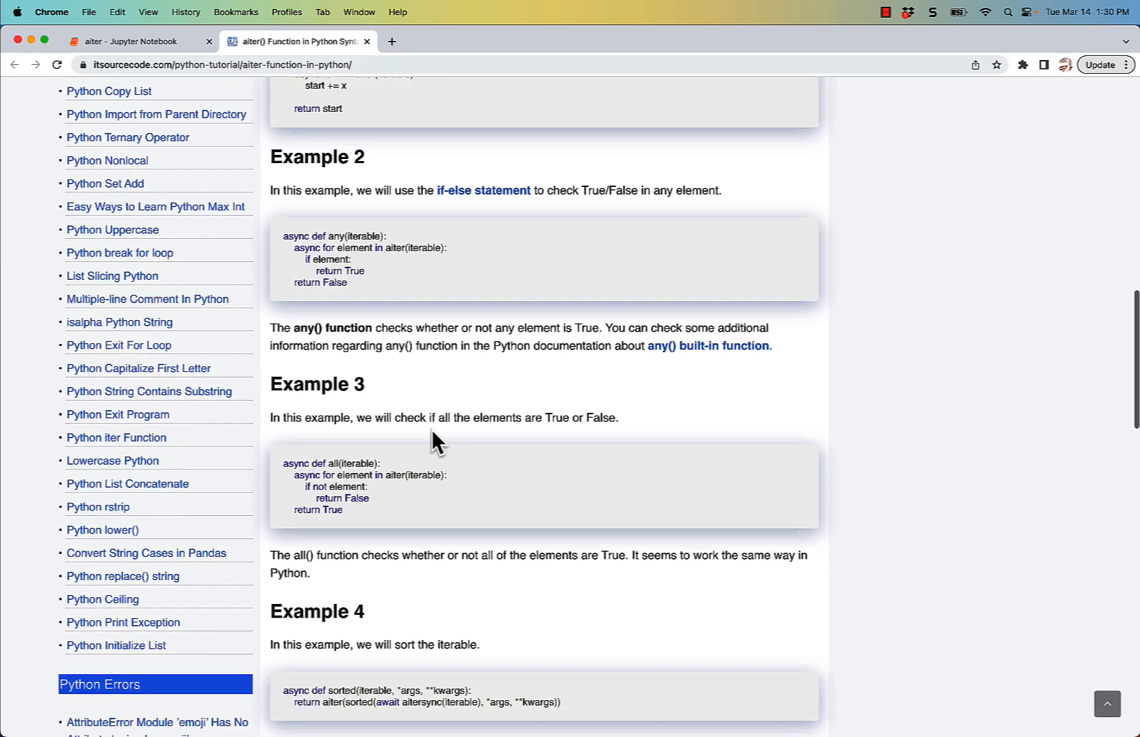
pyautogui.scroll(-3)
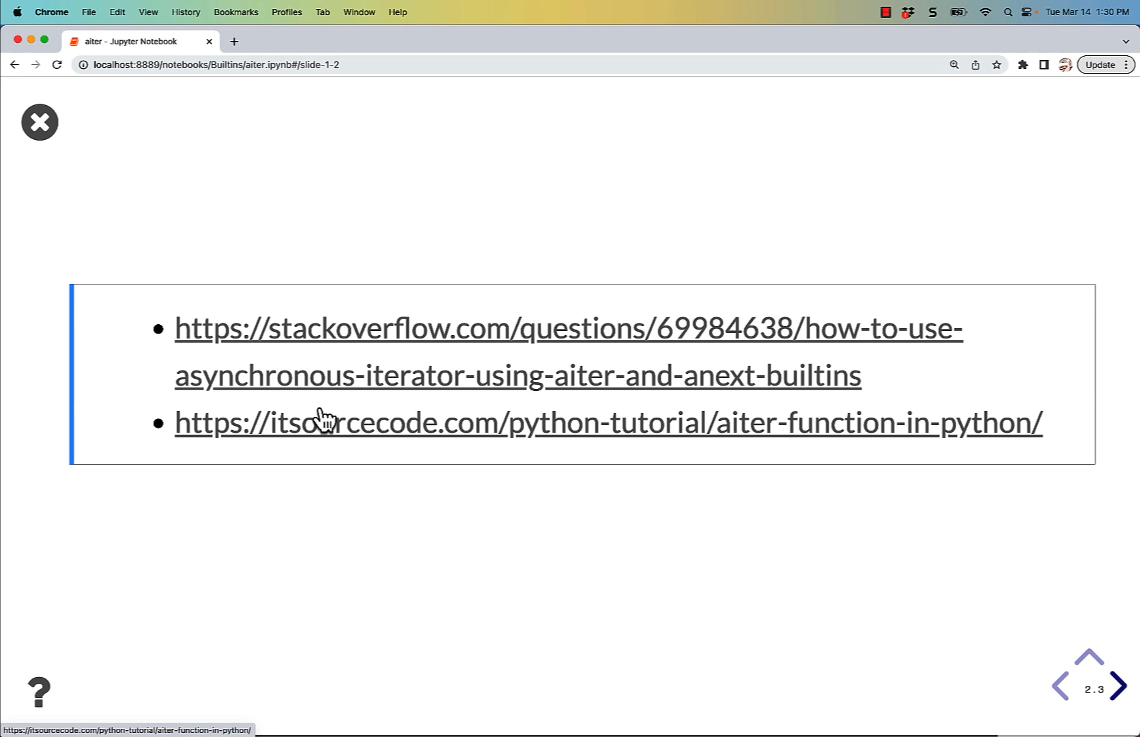
# Step: Advance the slideshow from the references slide to the Wrapping Up title slide
pyautogui.click(1110, 684)
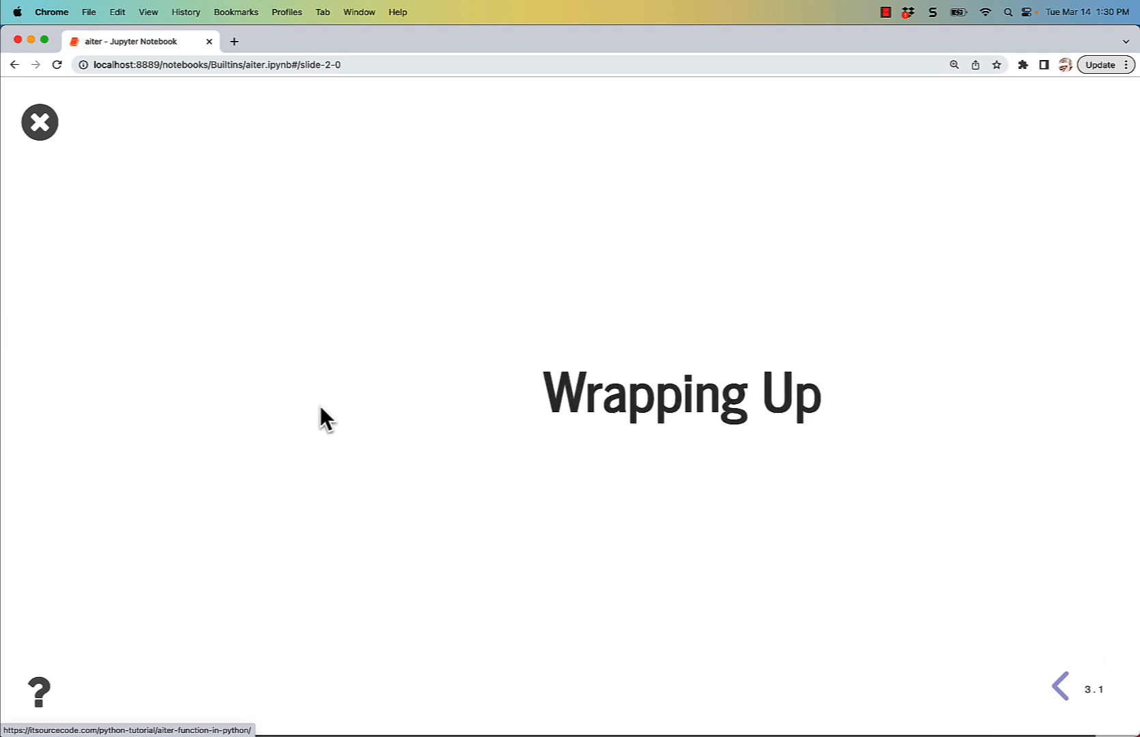